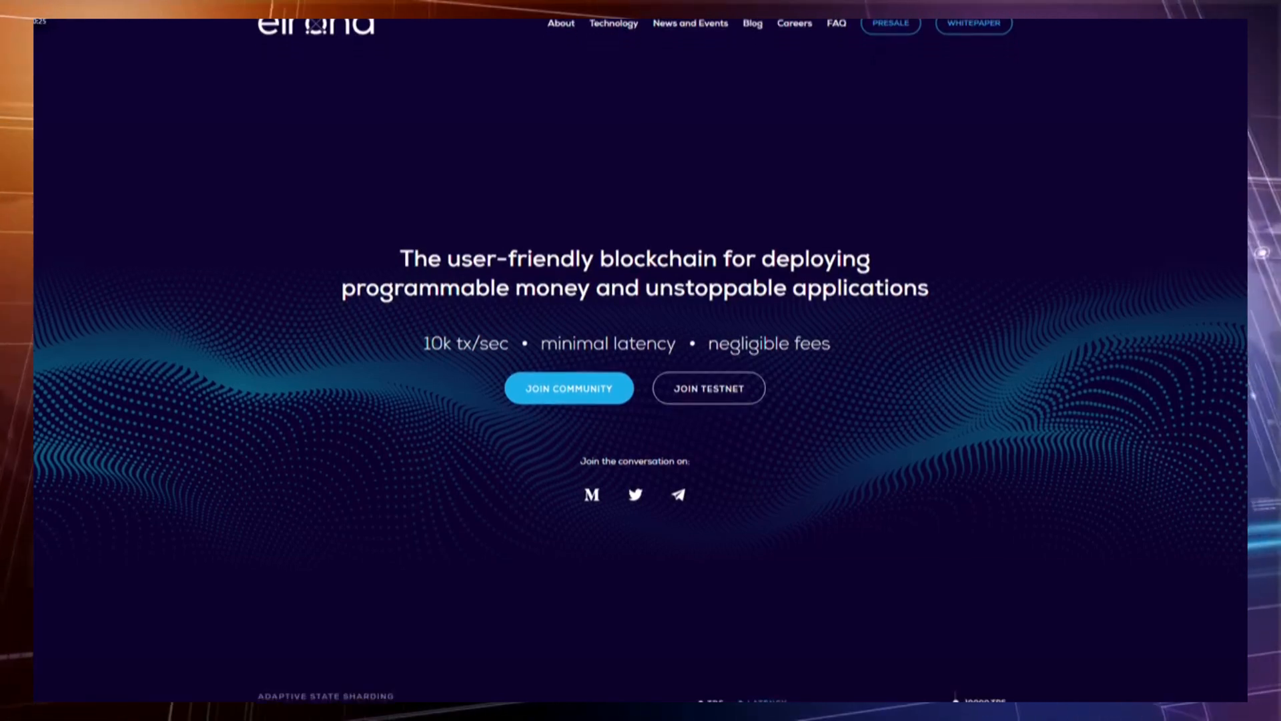
scroll(down, 3)
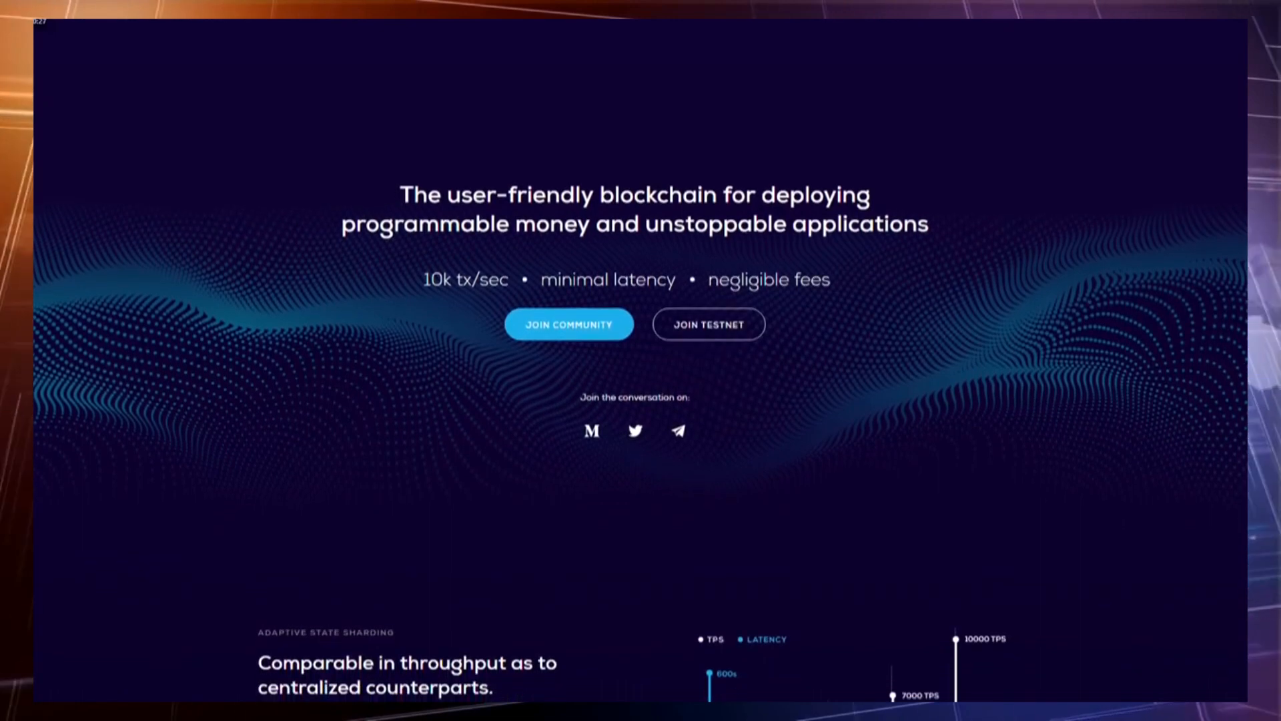
scroll(down, 3)
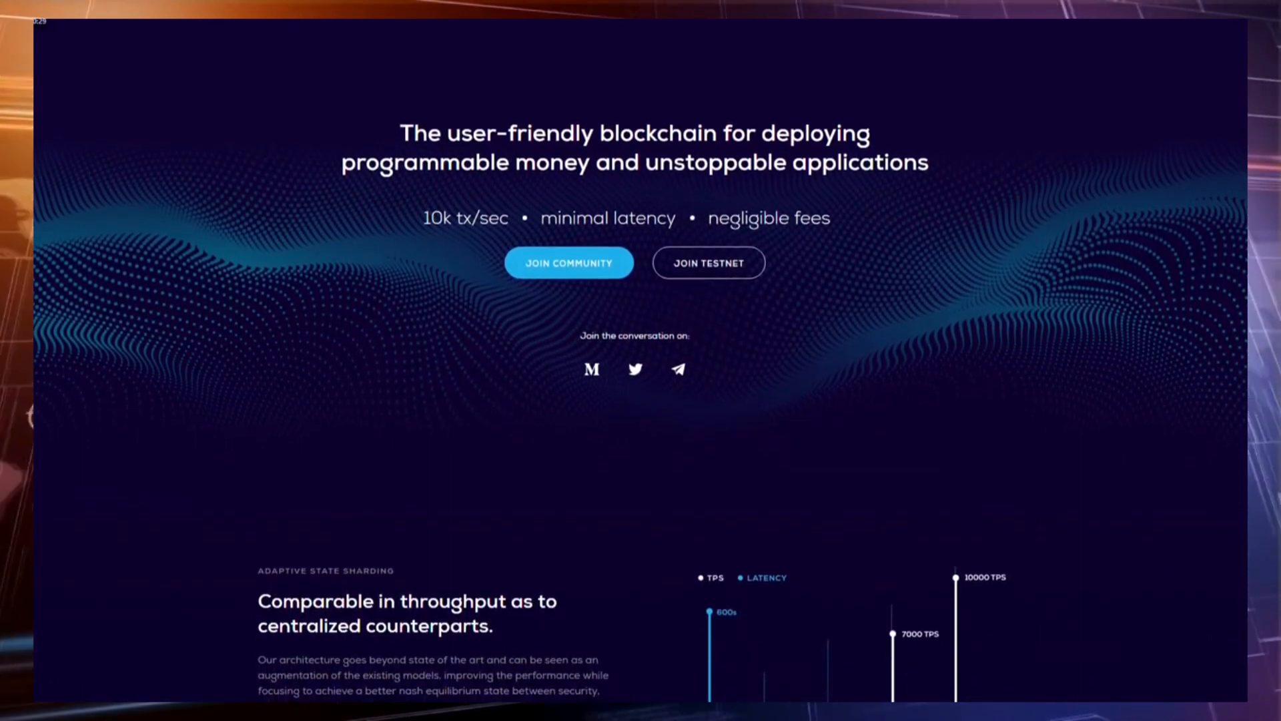
scroll(down, 3)
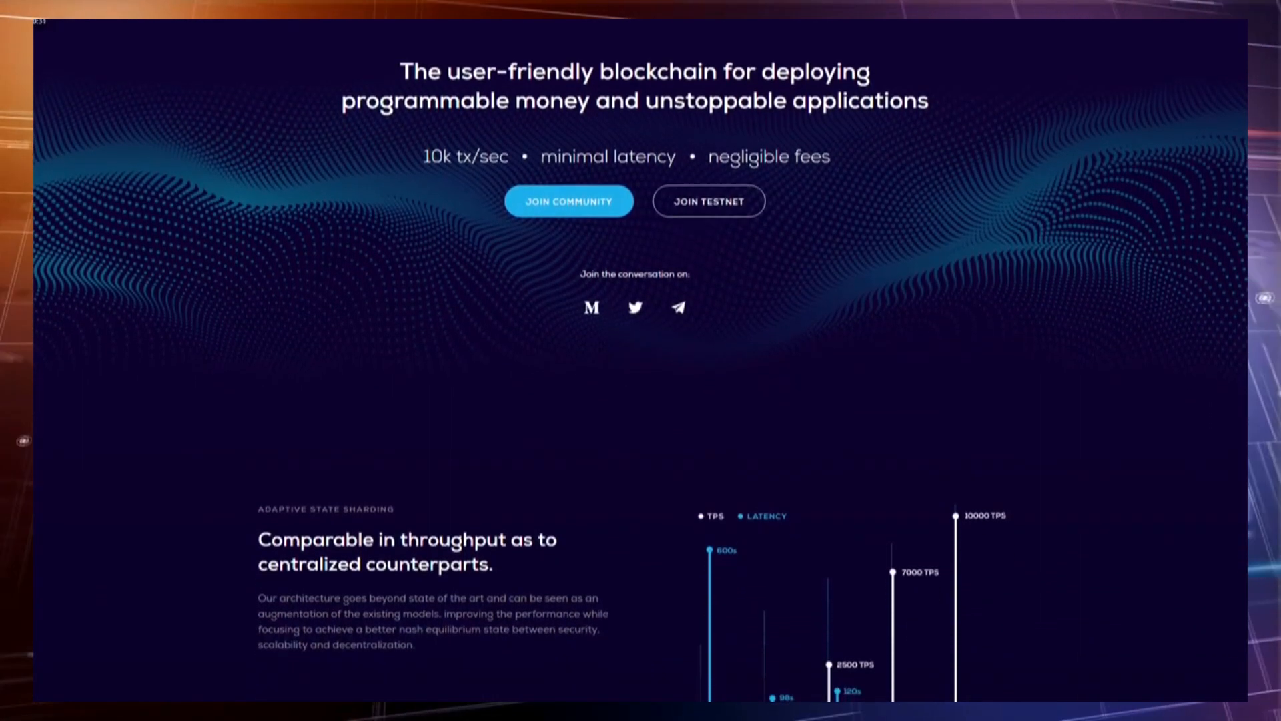
scroll(down, 3)
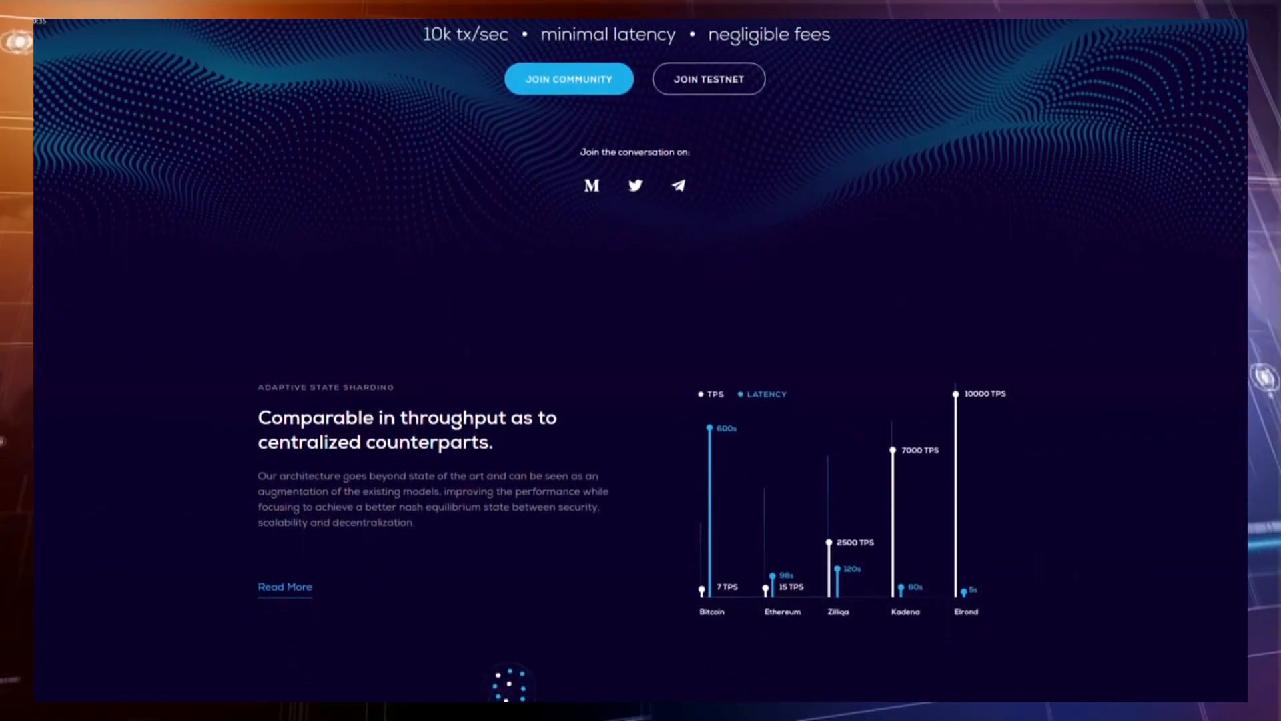
scroll(down, 3)
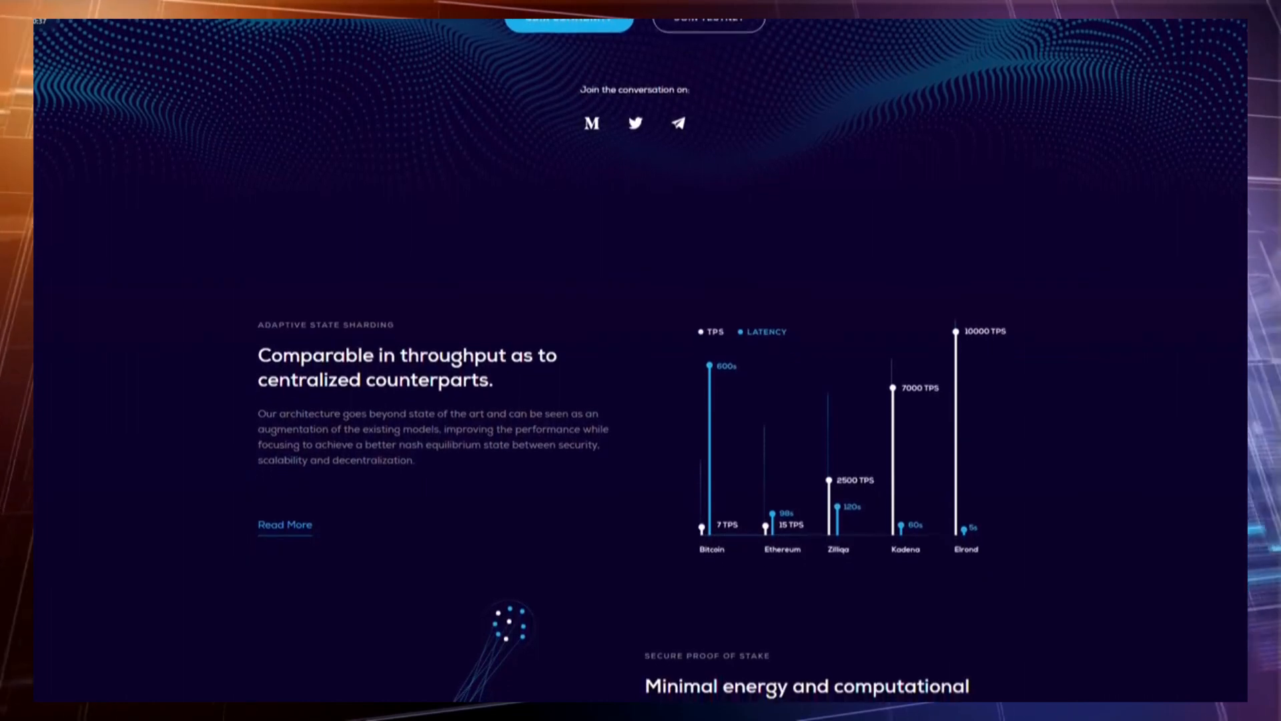
scroll(down, 3)
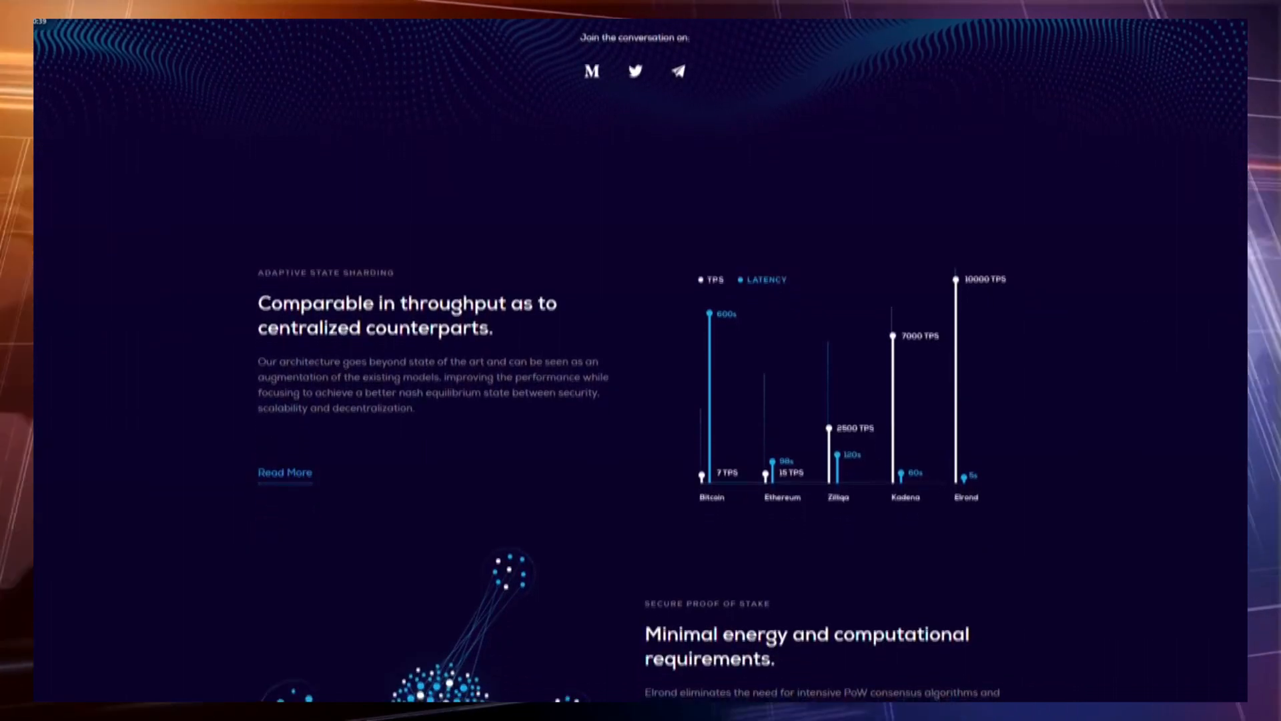
scroll(down, 3)
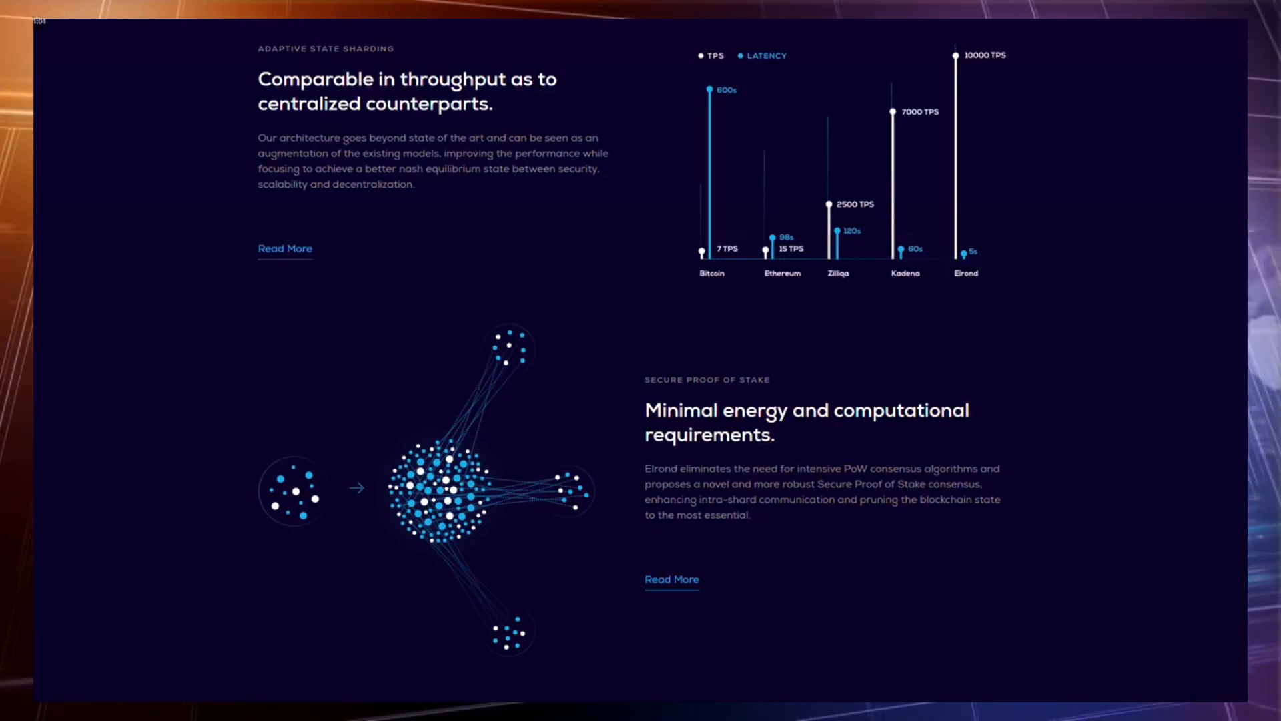
scroll(down, 3)
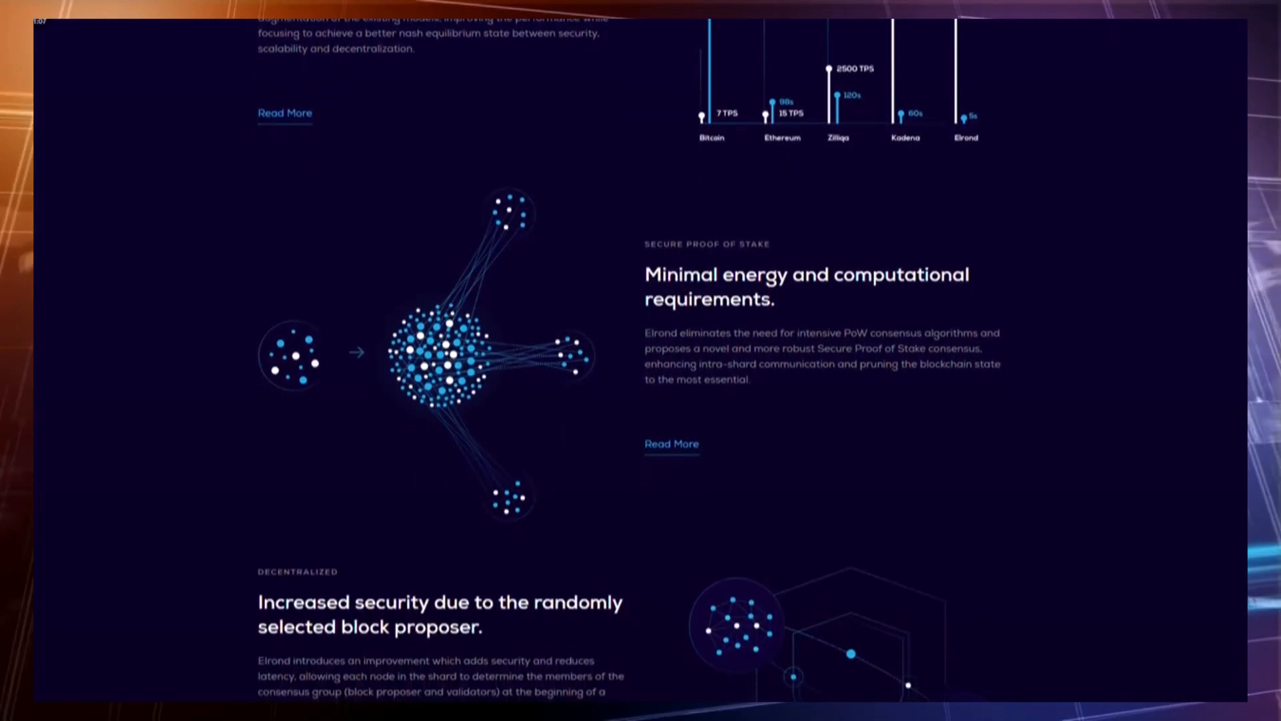
scroll(down, 3)
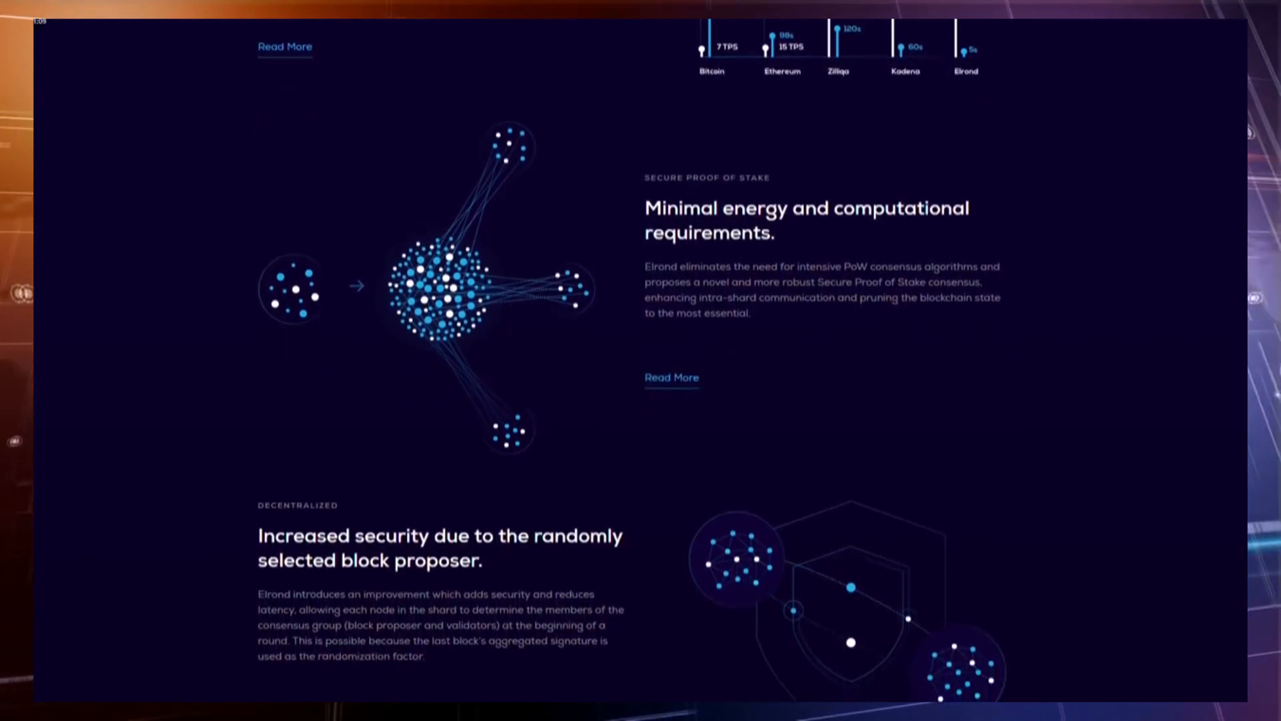
scroll(down, 3)
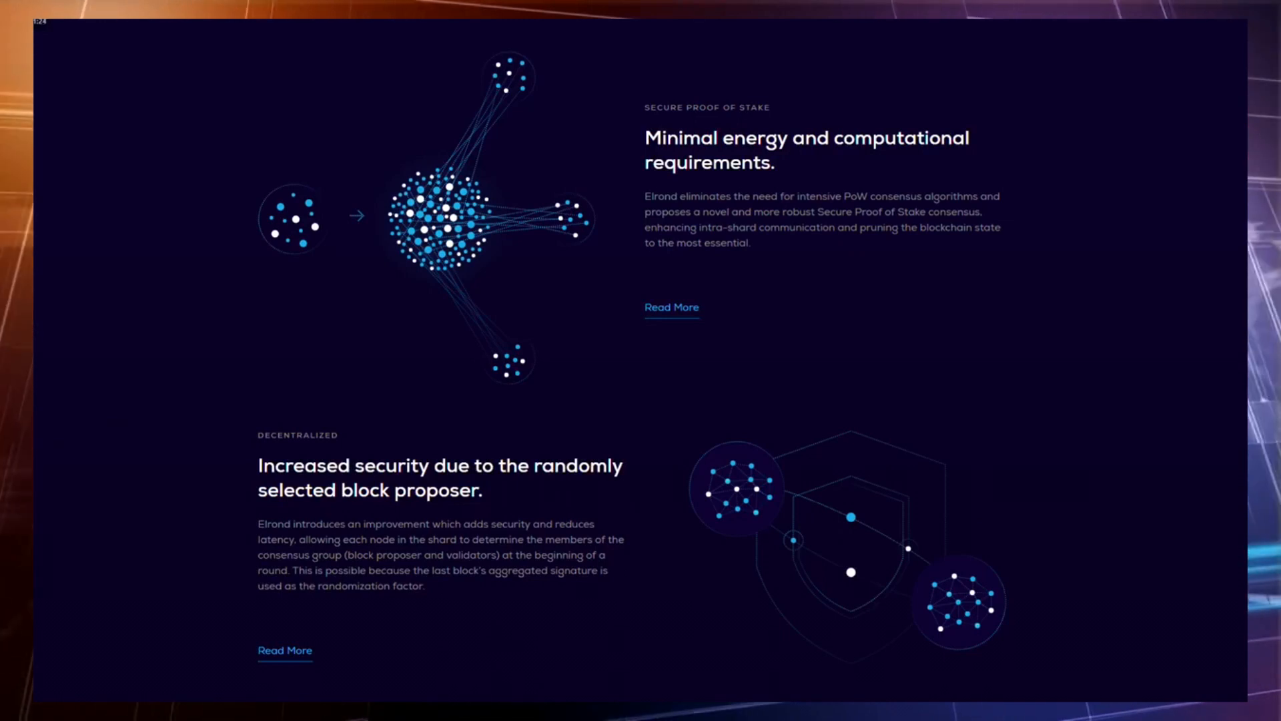
scroll(down, 3)
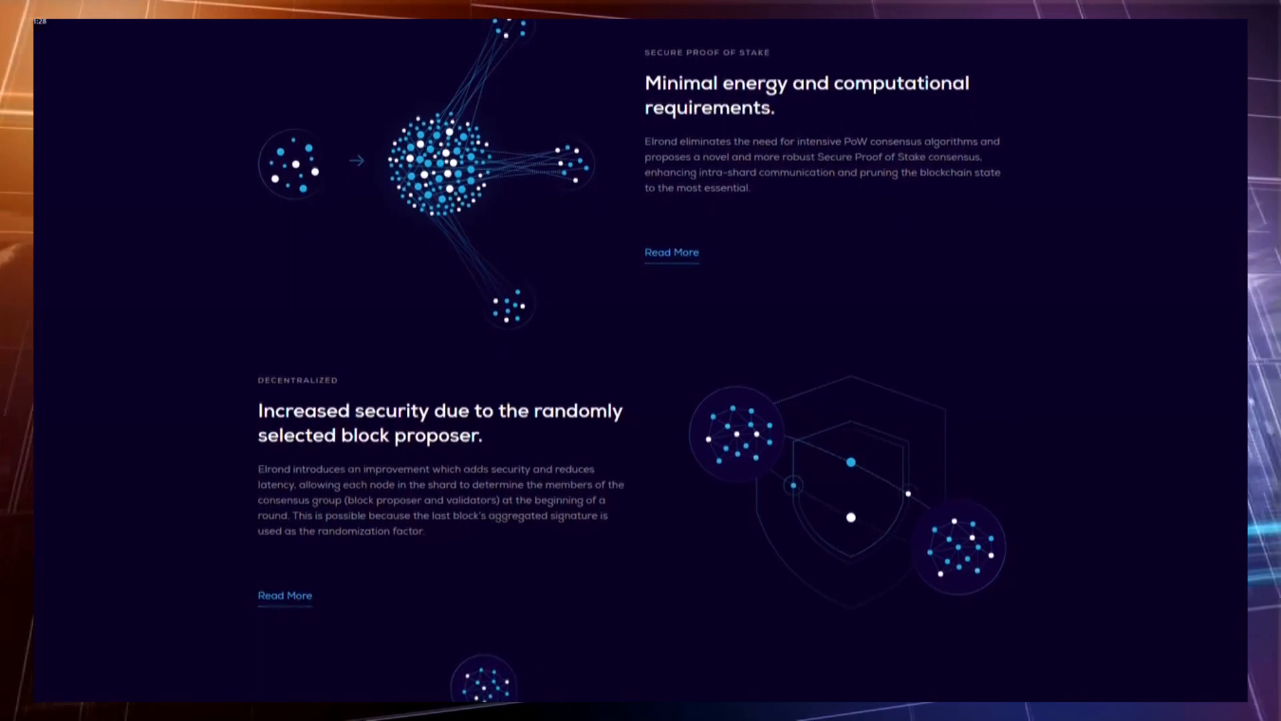
scroll(down, 3)
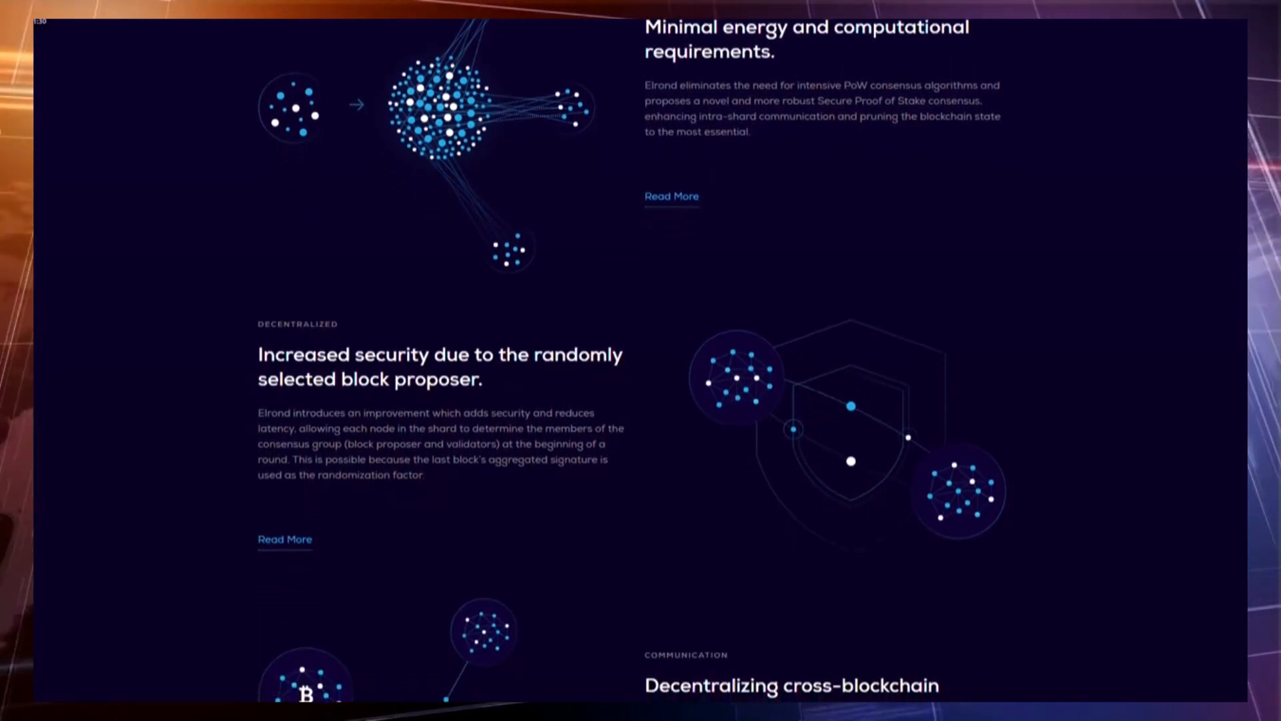
scroll(down, 3)
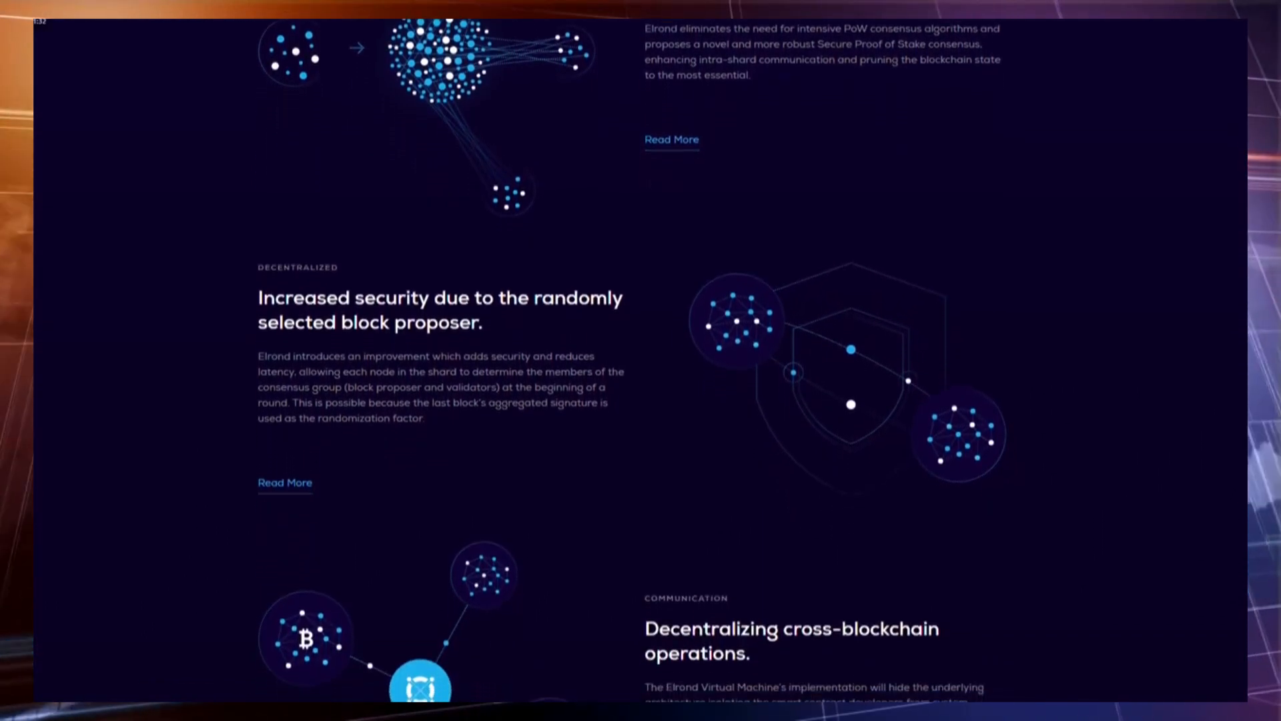
scroll(down, 3)
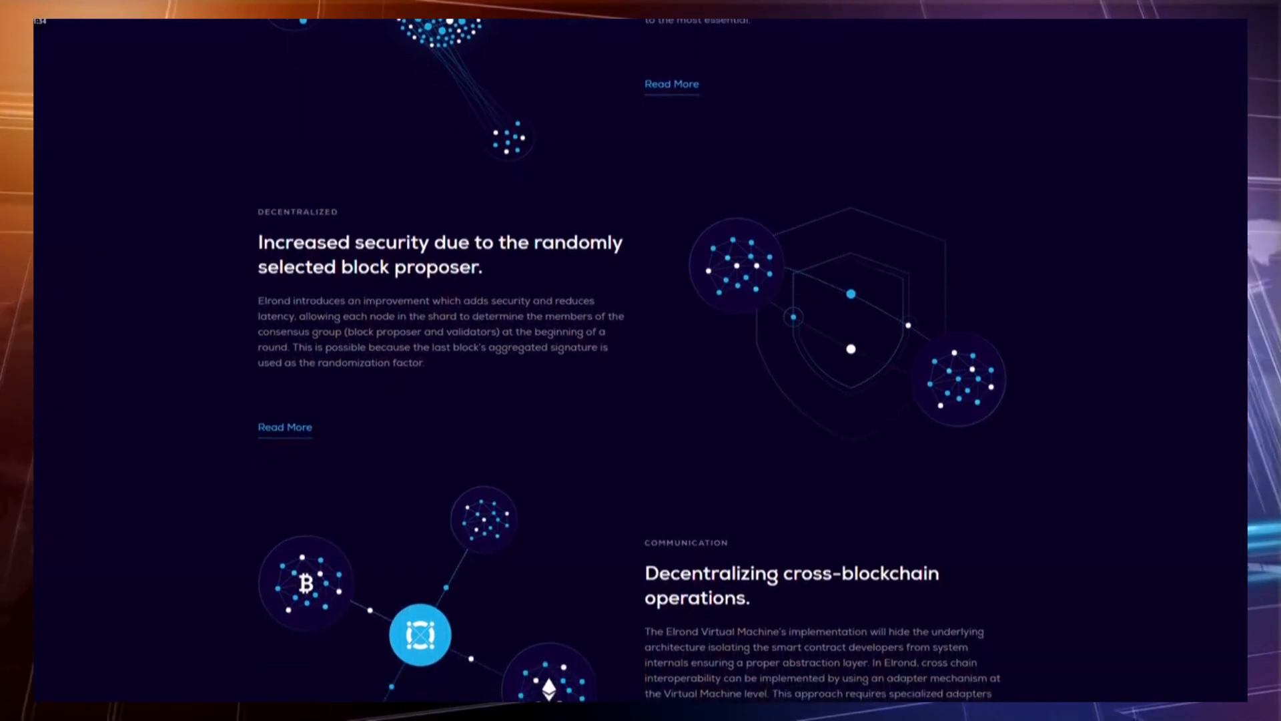
scroll(down, 3)
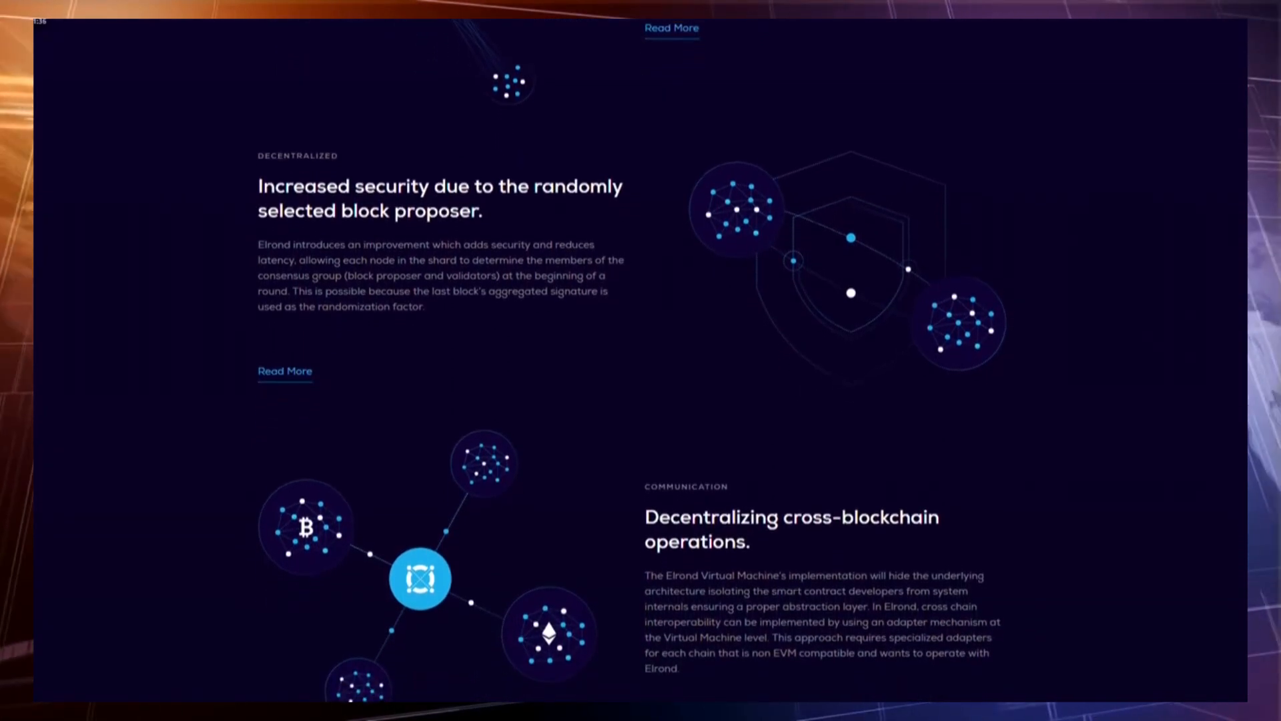
scroll(down, 3)
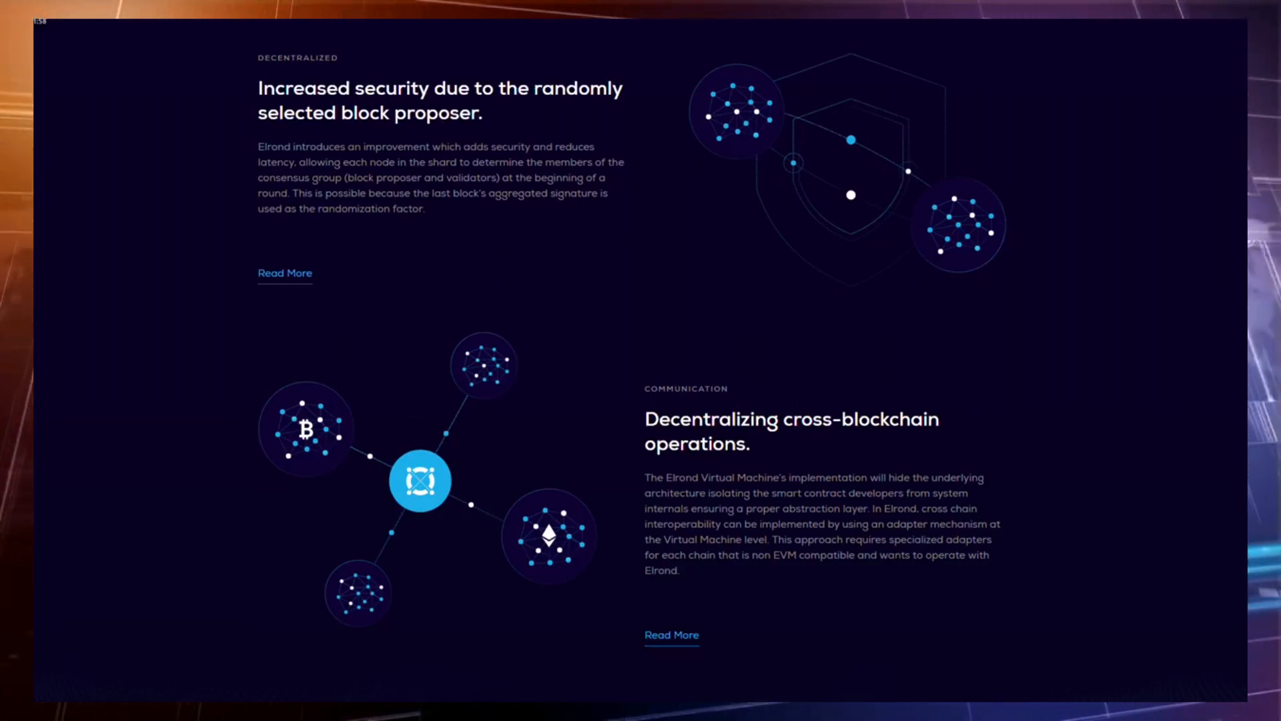
scroll(down, 3)
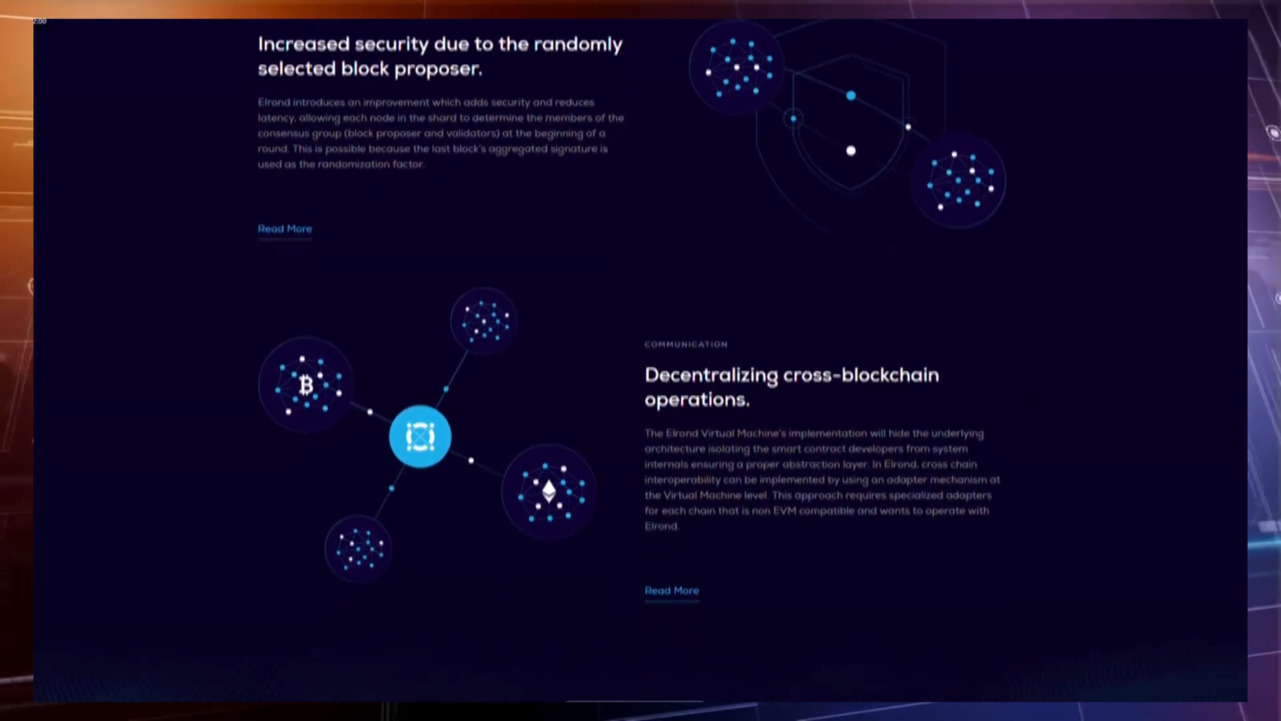
scroll(down, 3)
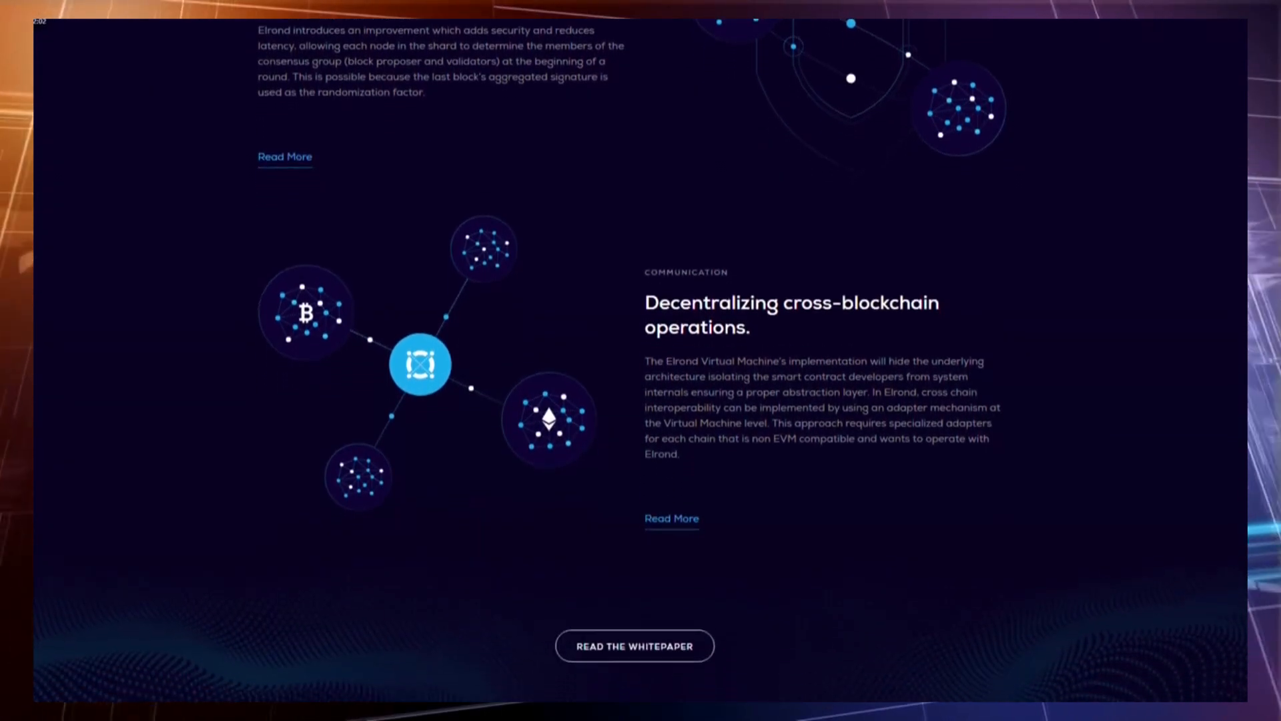
scroll(down, 3)
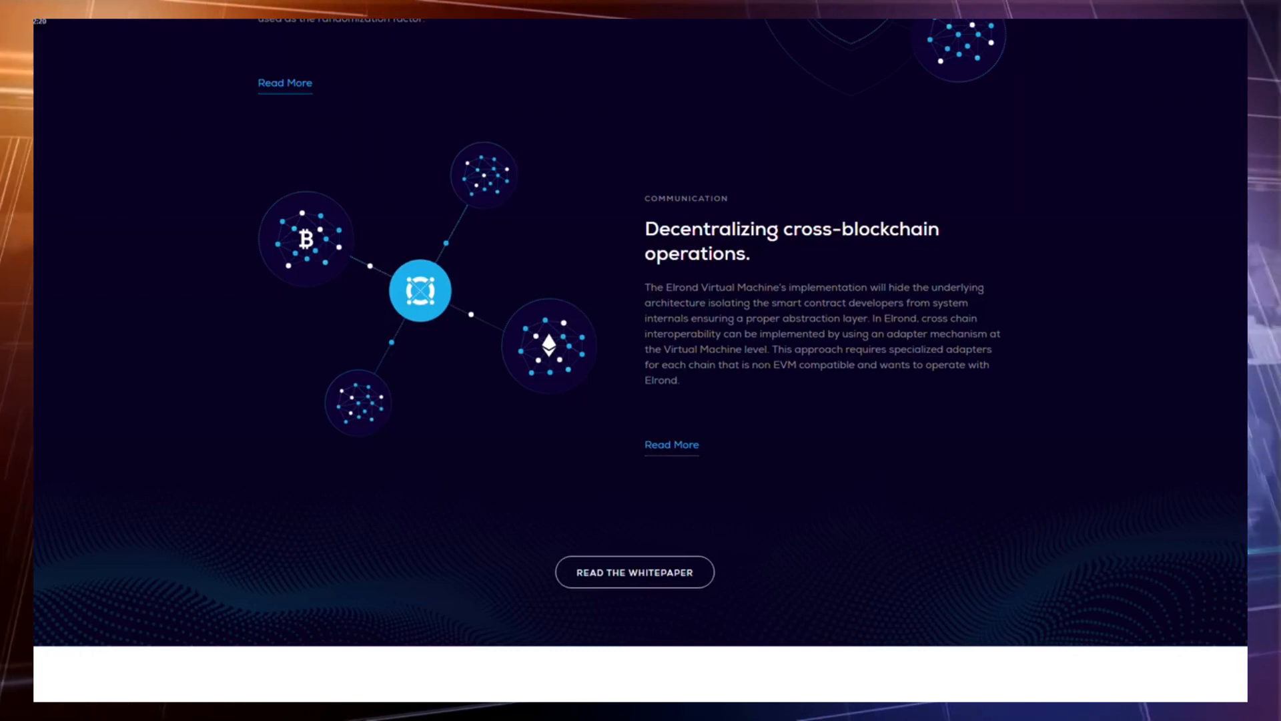
scroll(down, 3)
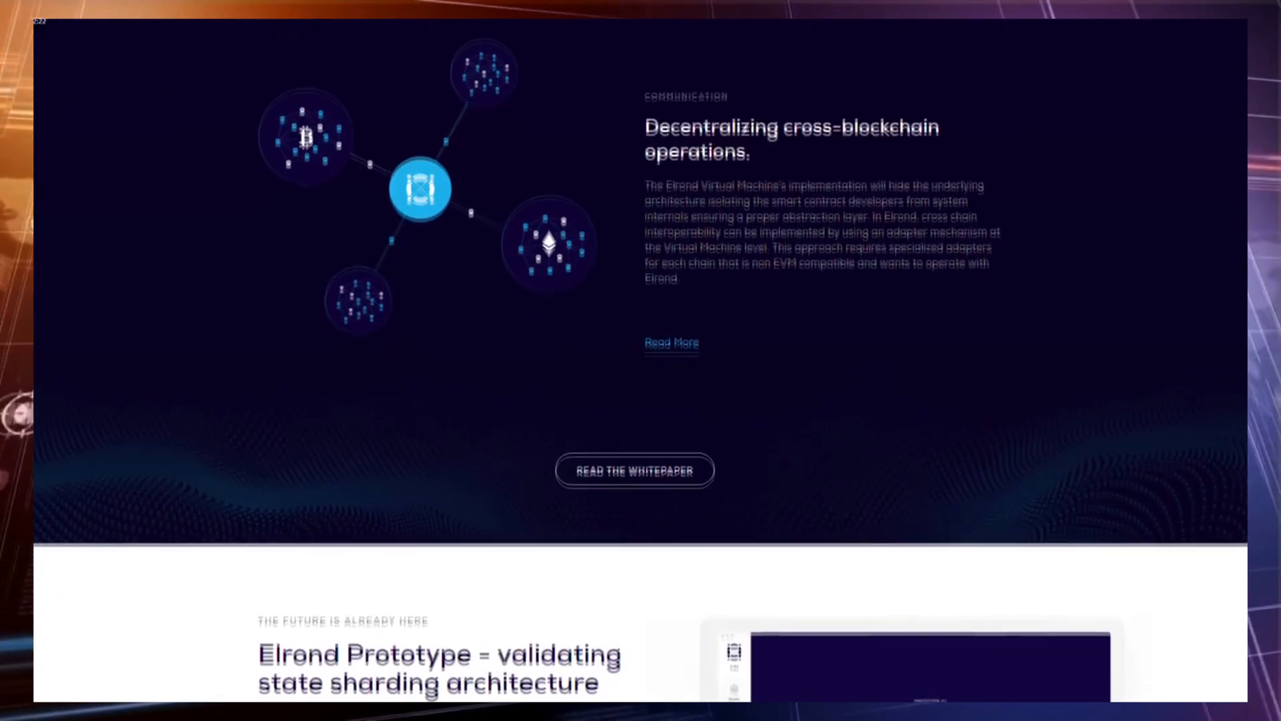
scroll(down, 3)
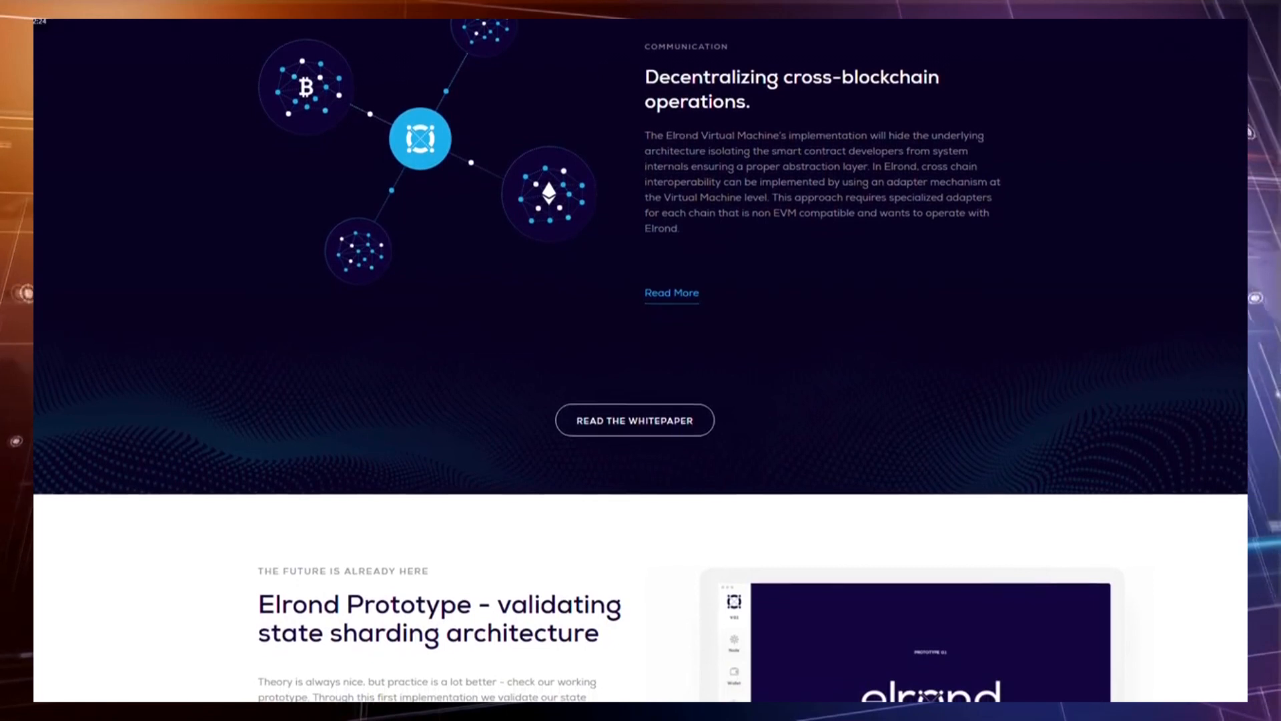
scroll(down, 3)
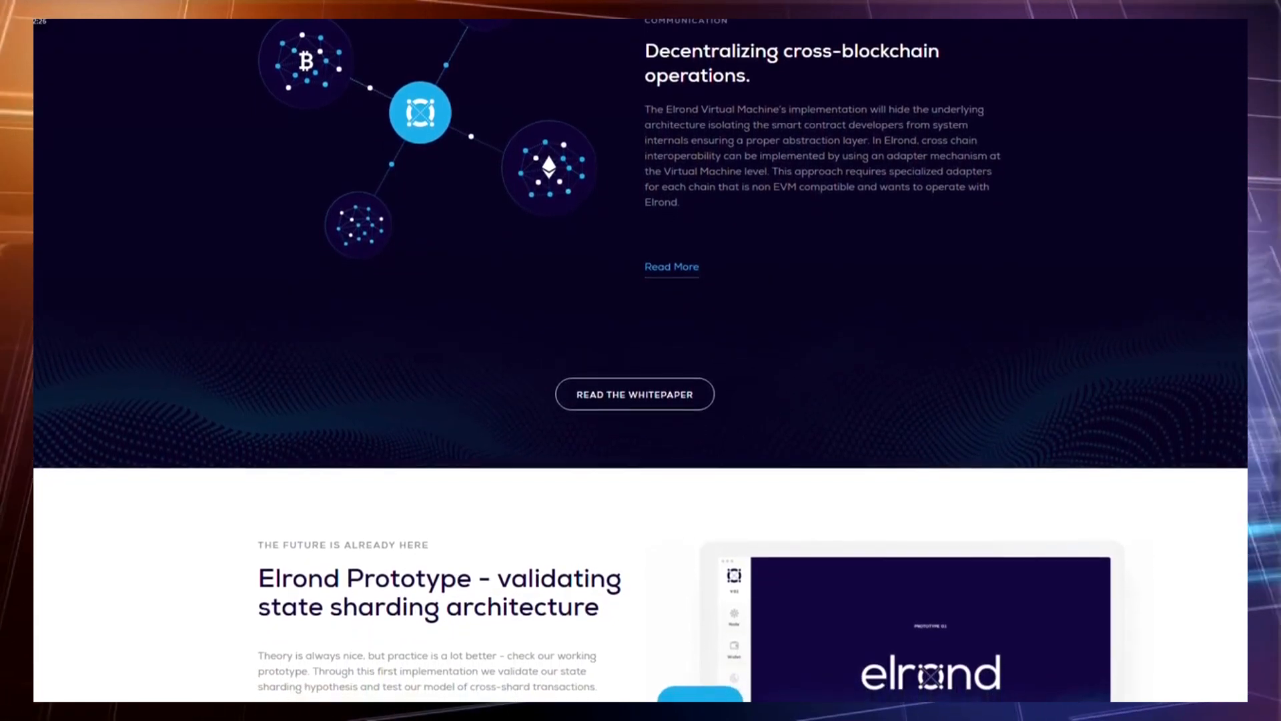
scroll(down, 3)
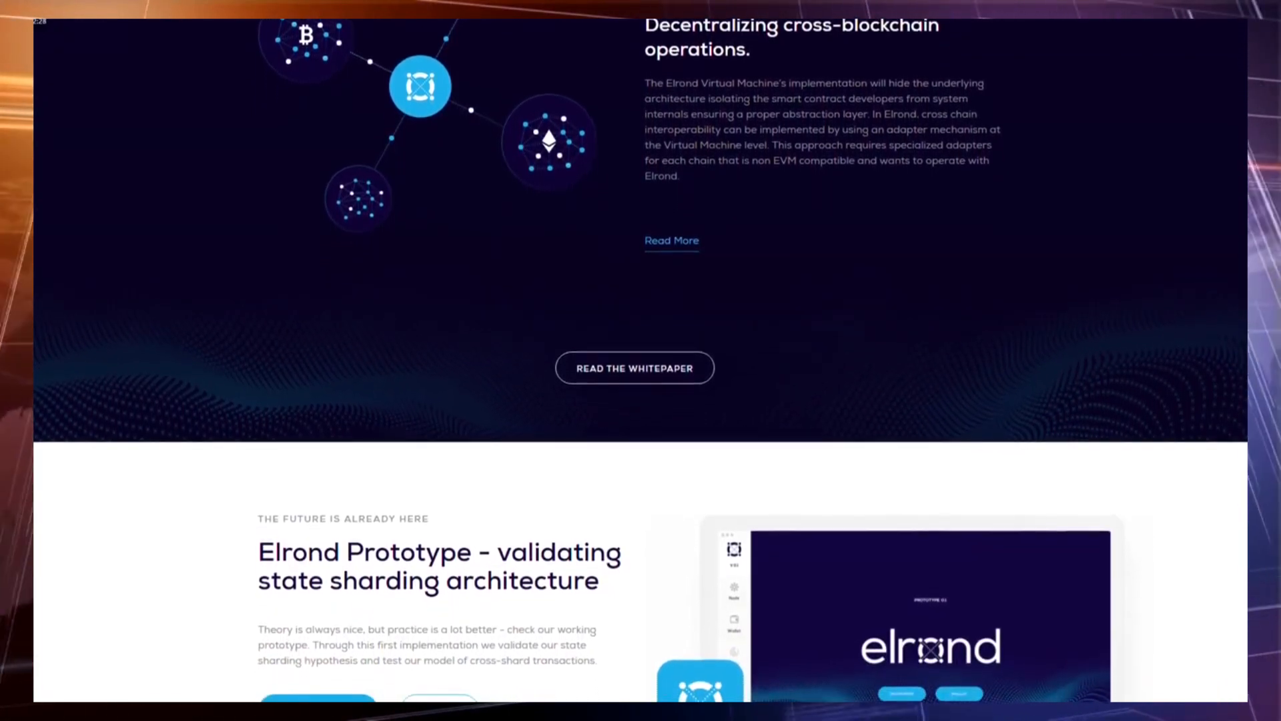
scroll(down, 3)
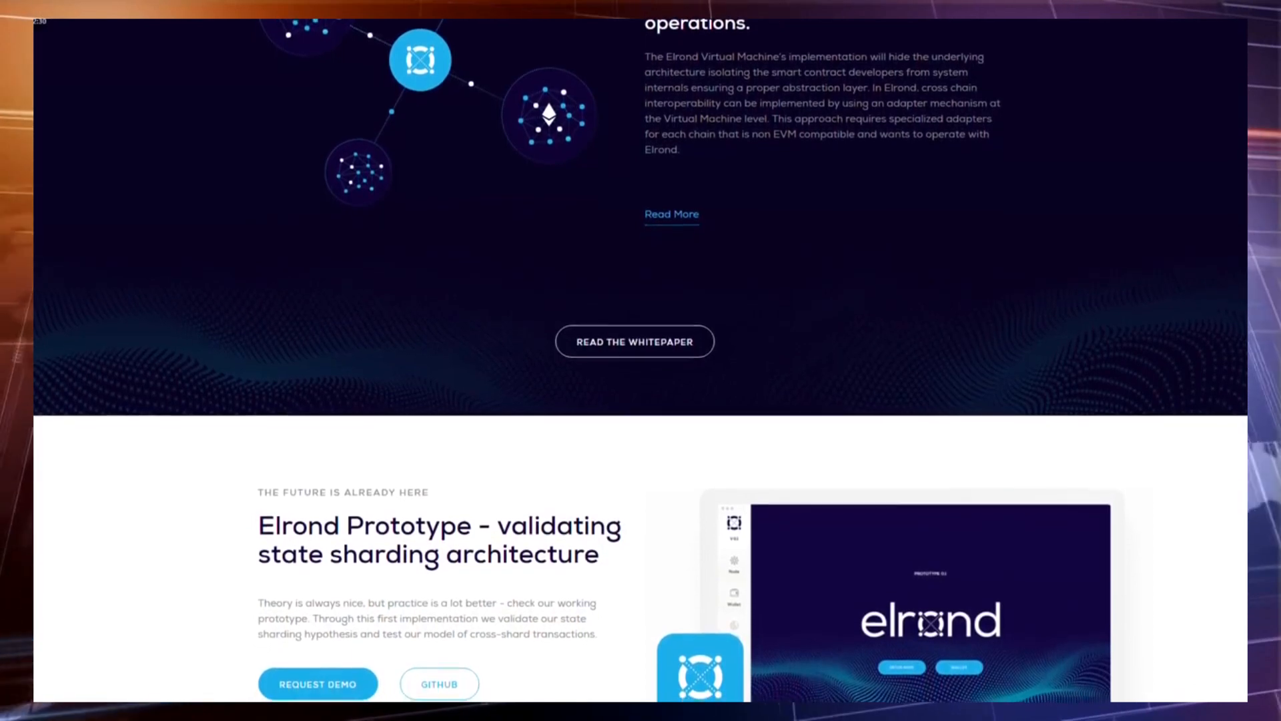
scroll(down, 3)
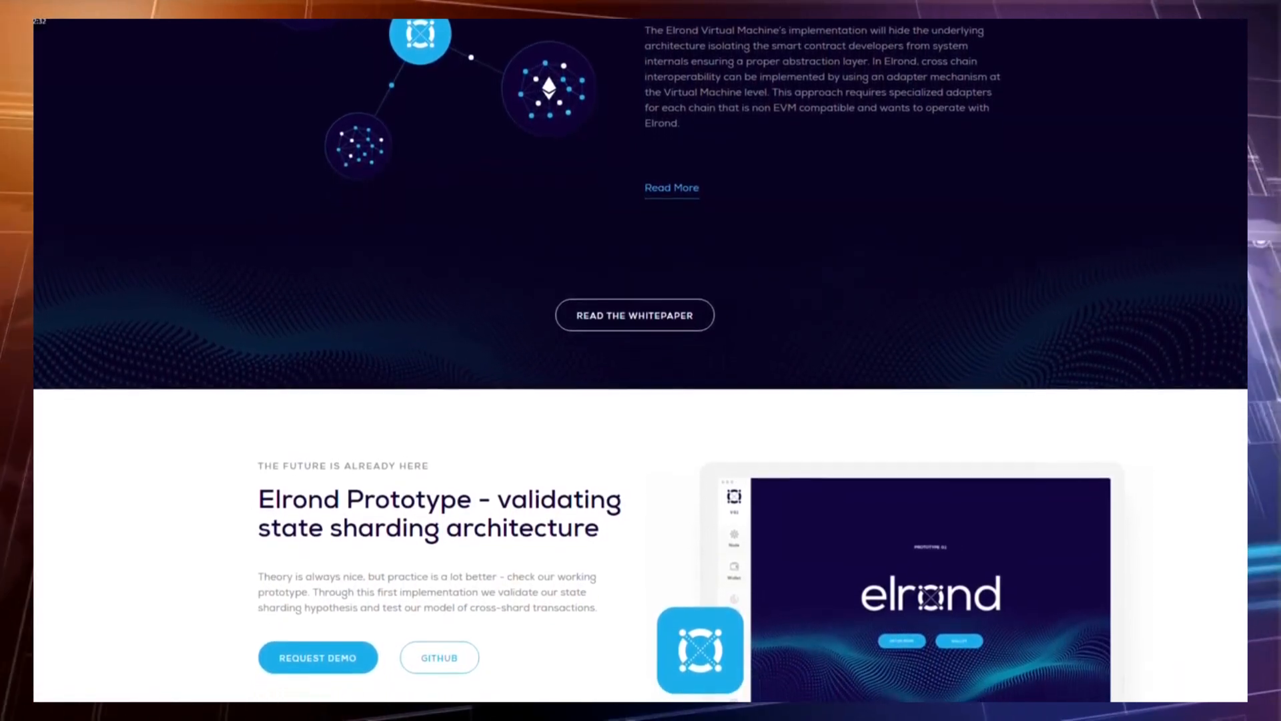
scroll(down, 3)
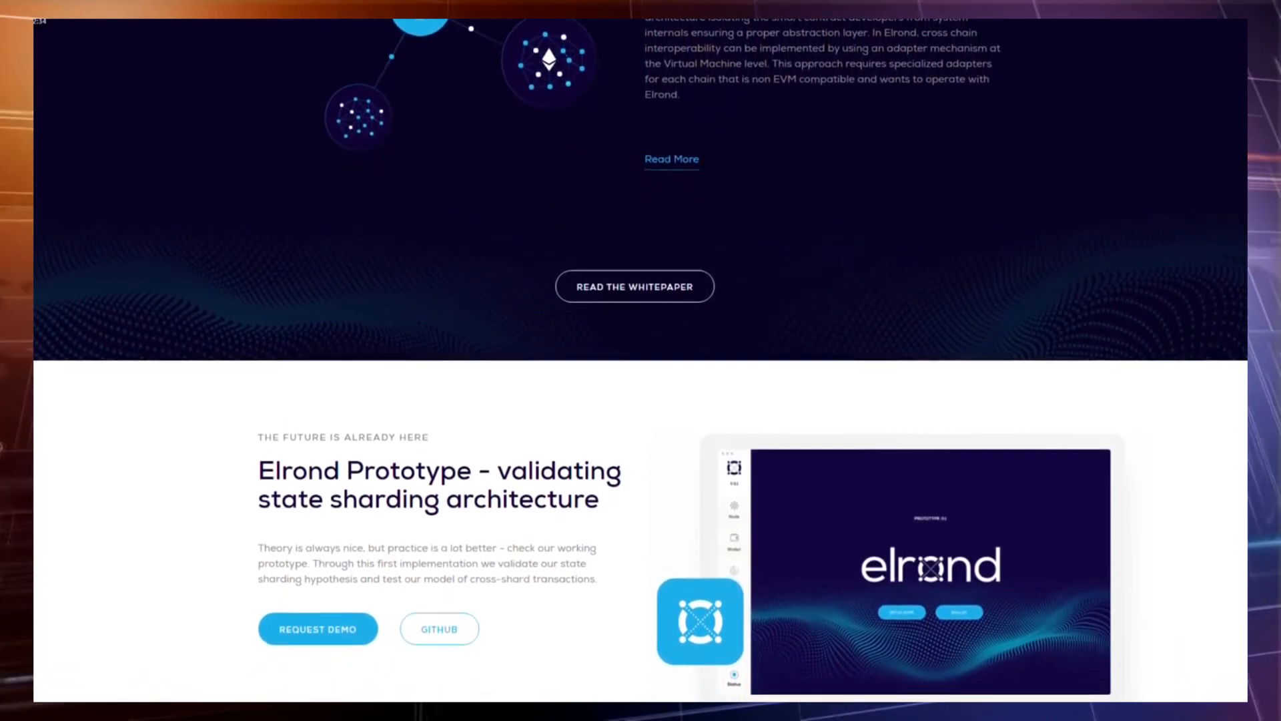
scroll(down, 3)
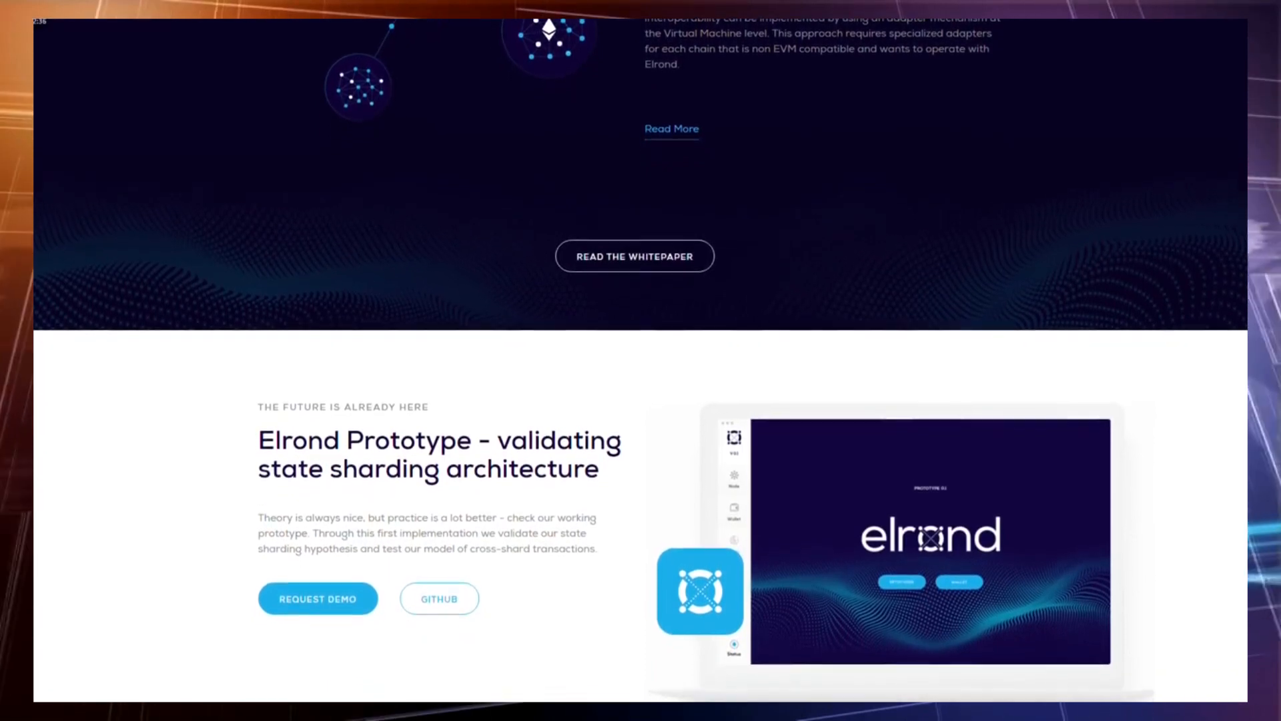
scroll(down, 3)
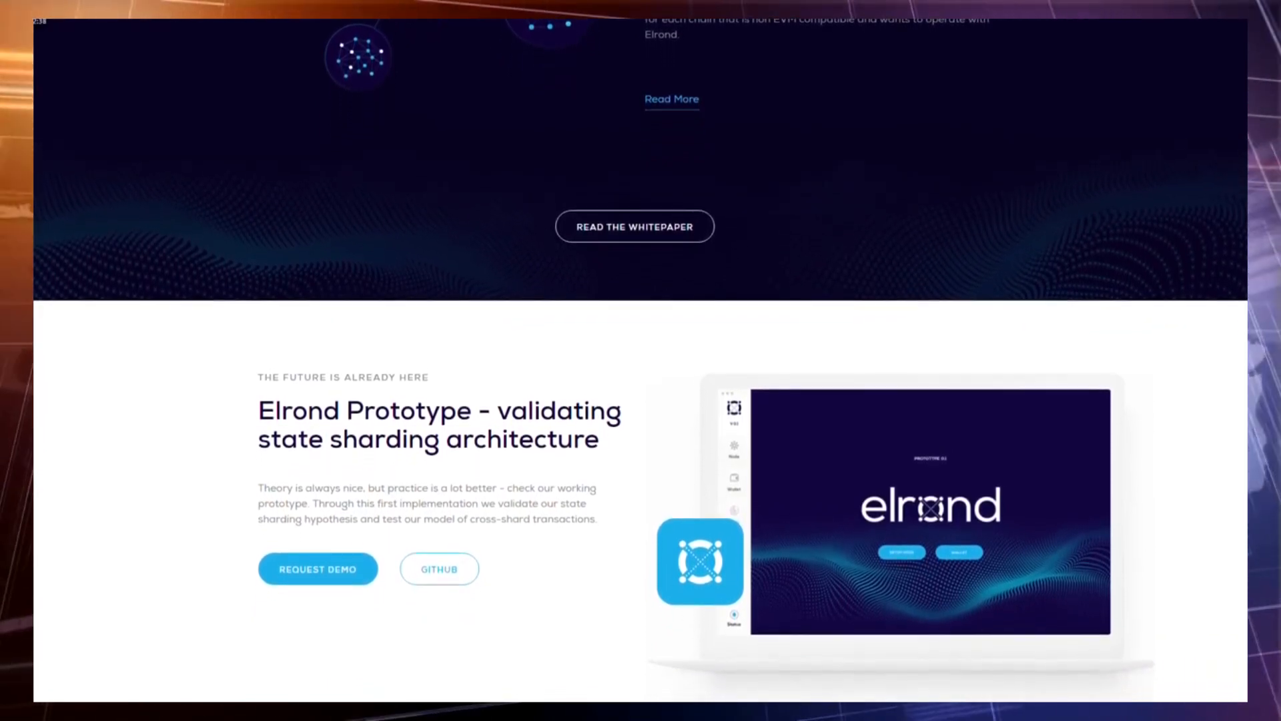
scroll(down, 3)
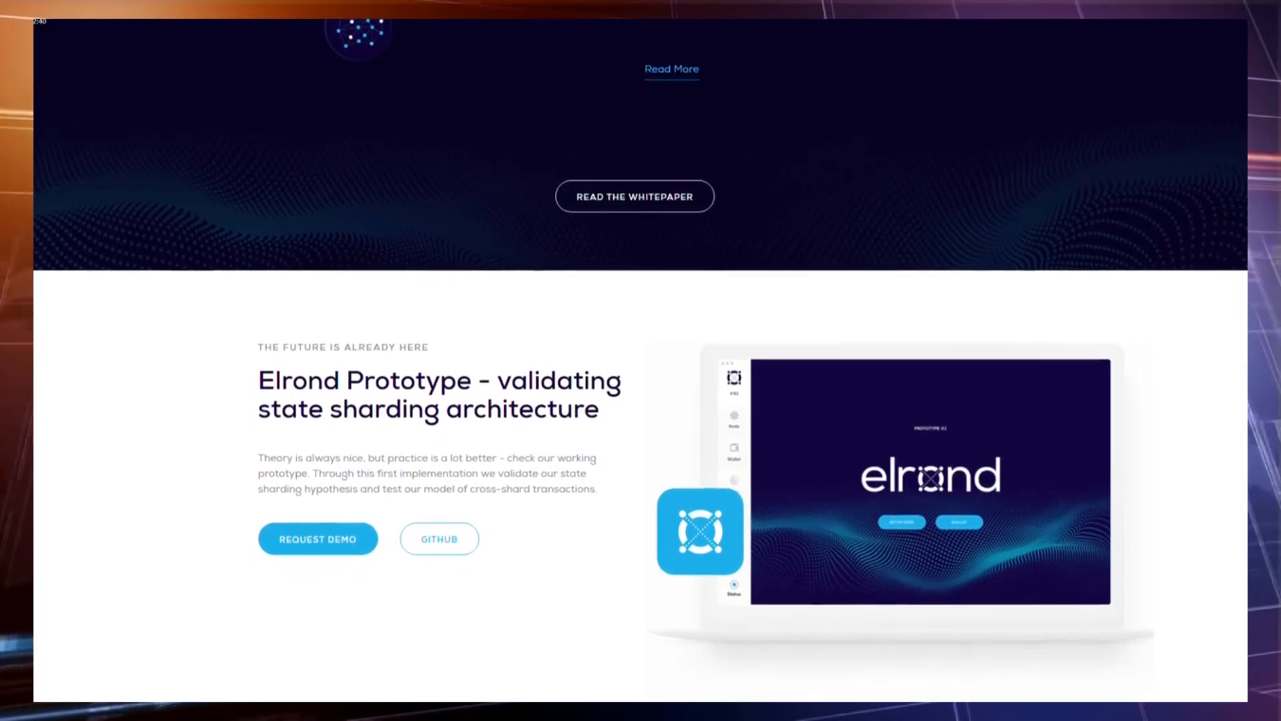
scroll(down, 3)
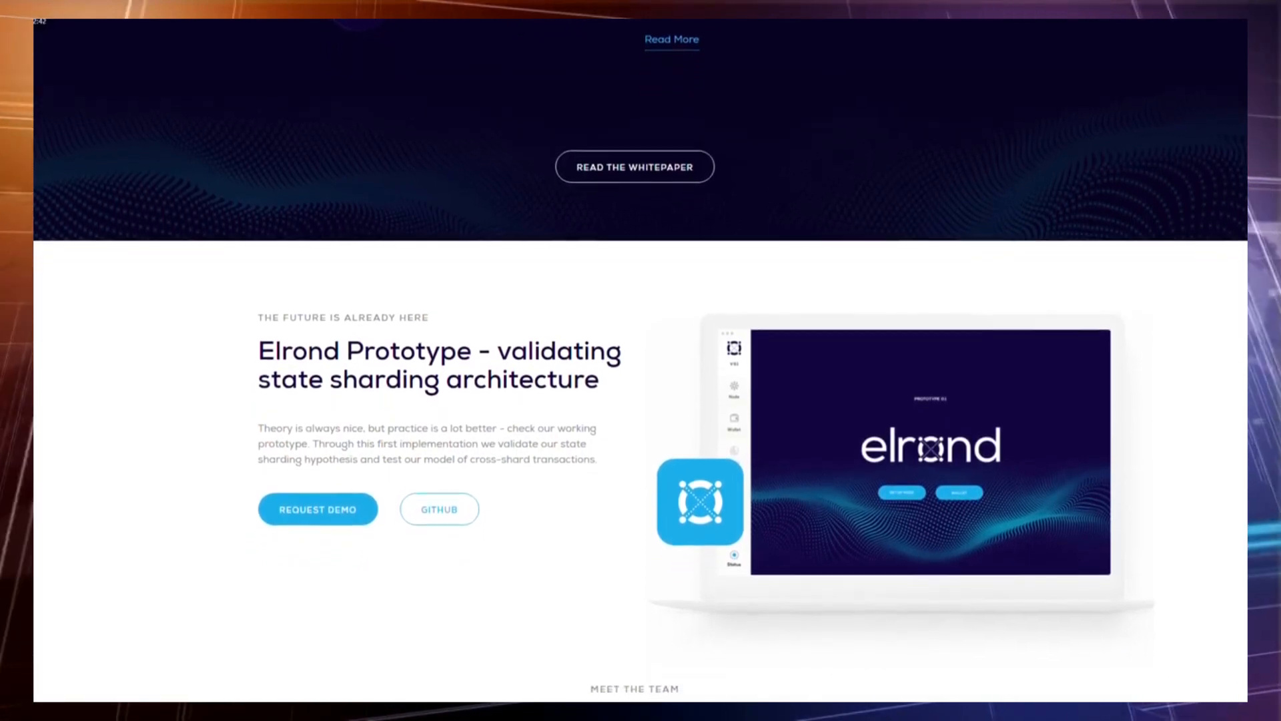
scroll(down, 3)
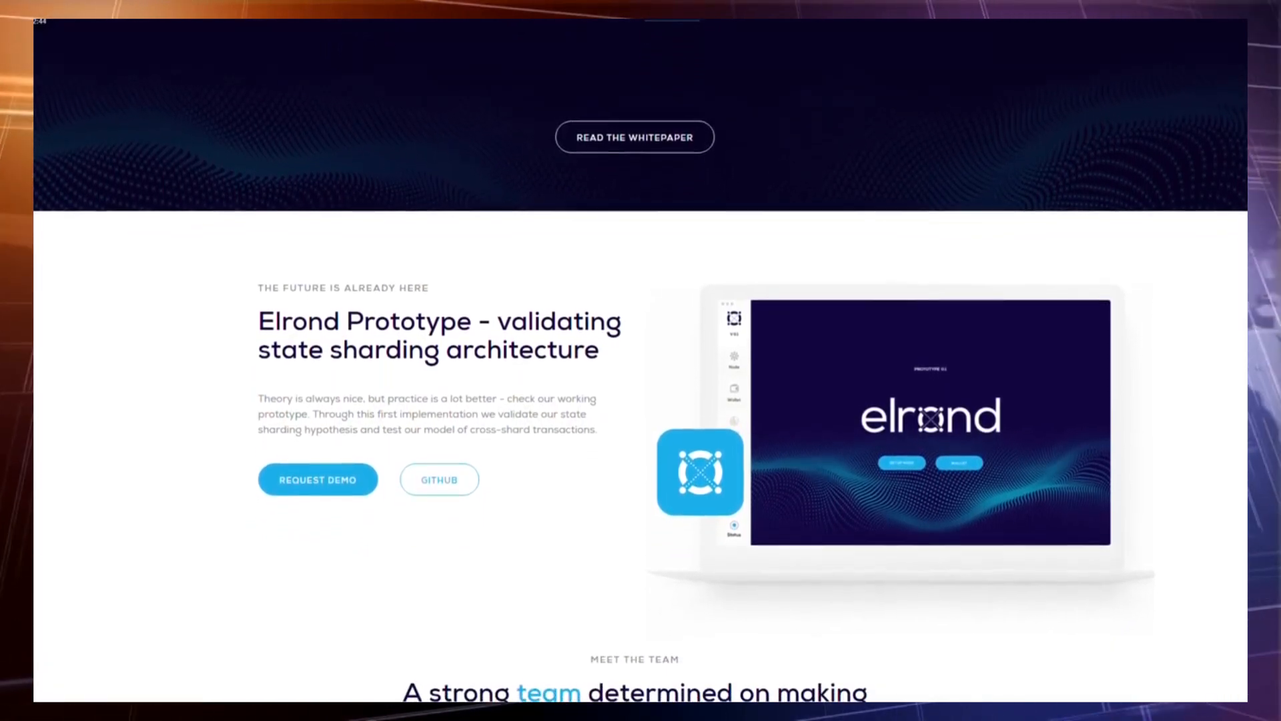